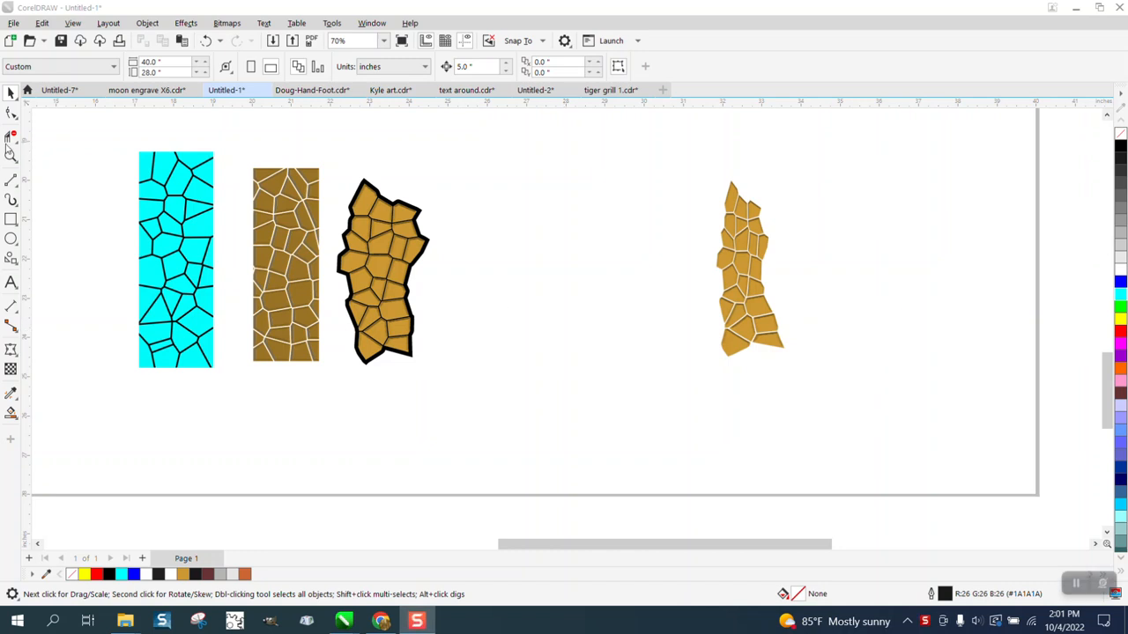
# - Draw a tall cyan rectangle and apply the Stained Glass creative effect to it
pyautogui.click(287, 264)
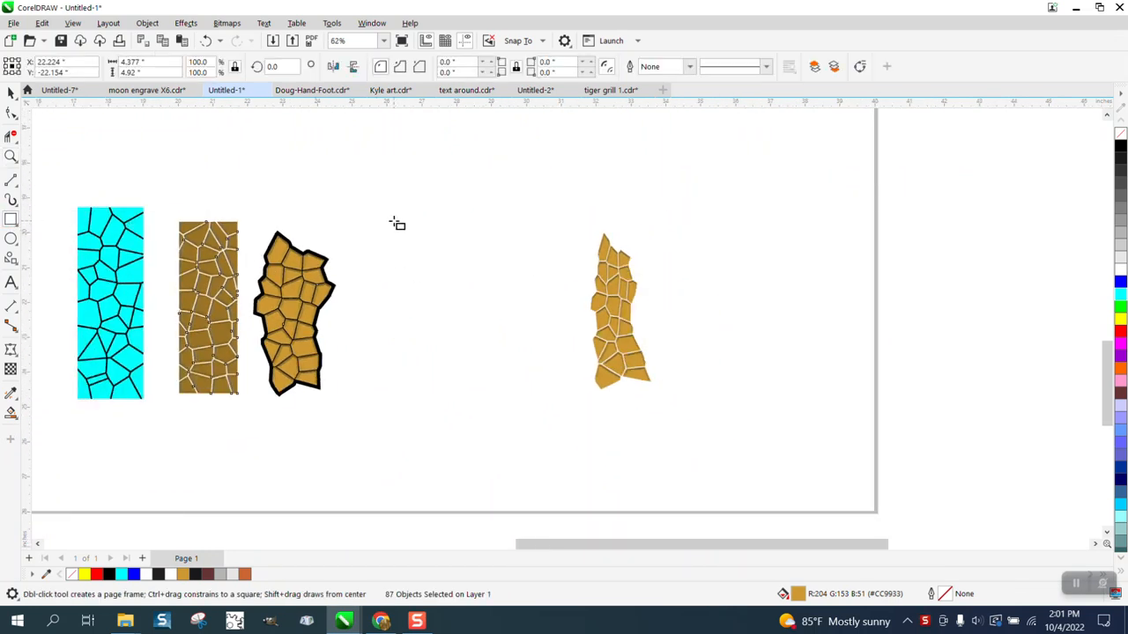
pyautogui.moveTo(385, 216); pyautogui.dragTo(449, 392)
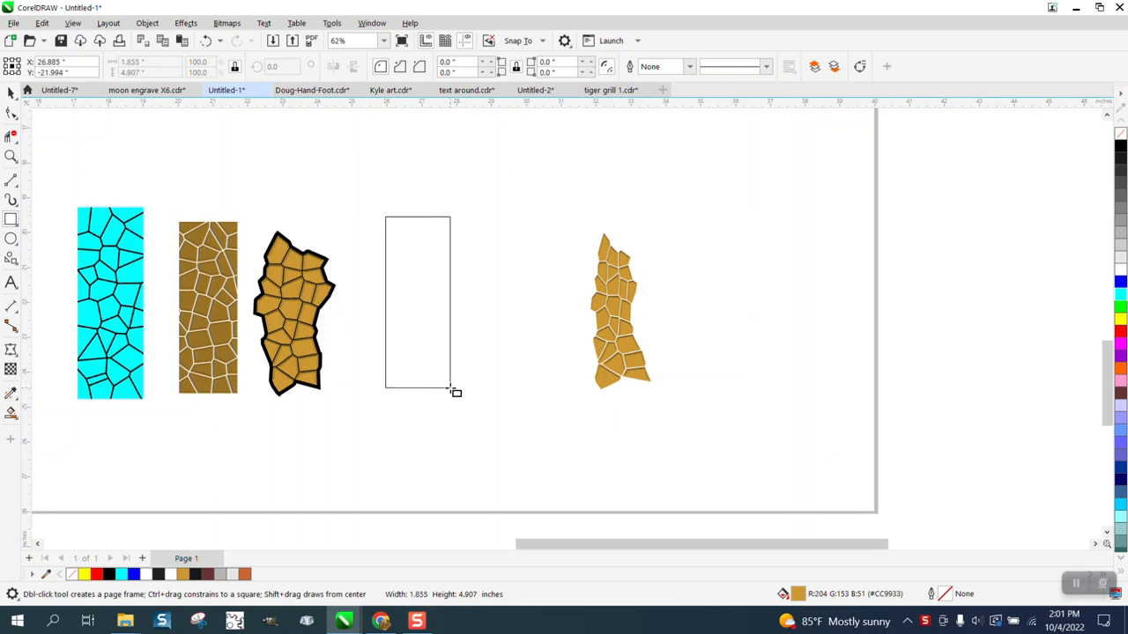
pyautogui.moveTo(449, 304); pyautogui.dragTo(572, 305)
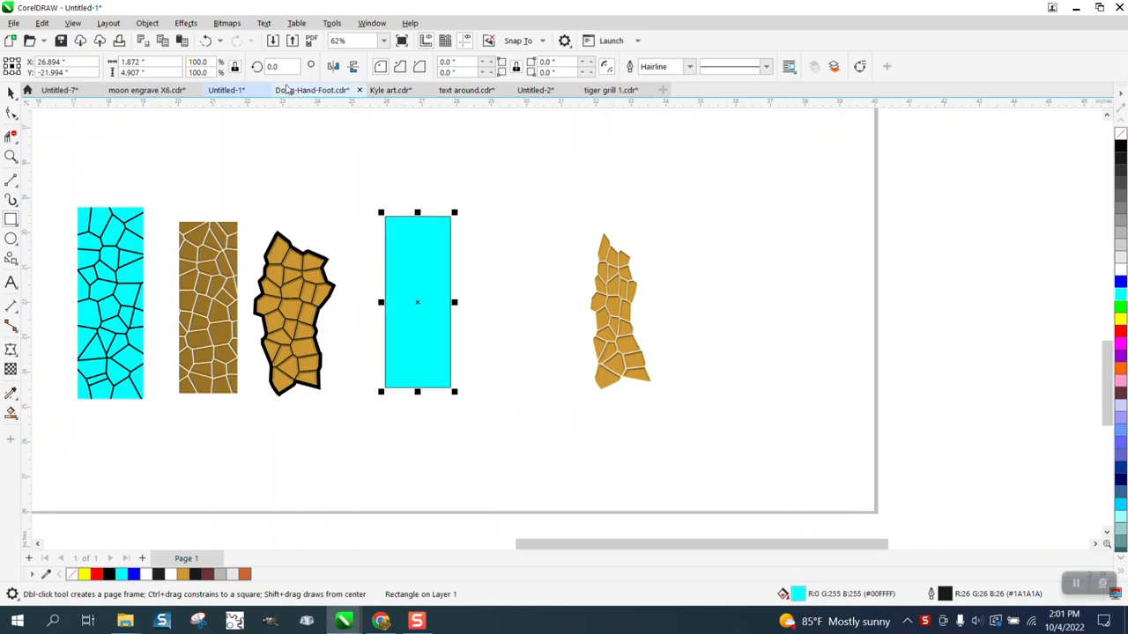
pyautogui.click(186, 23)
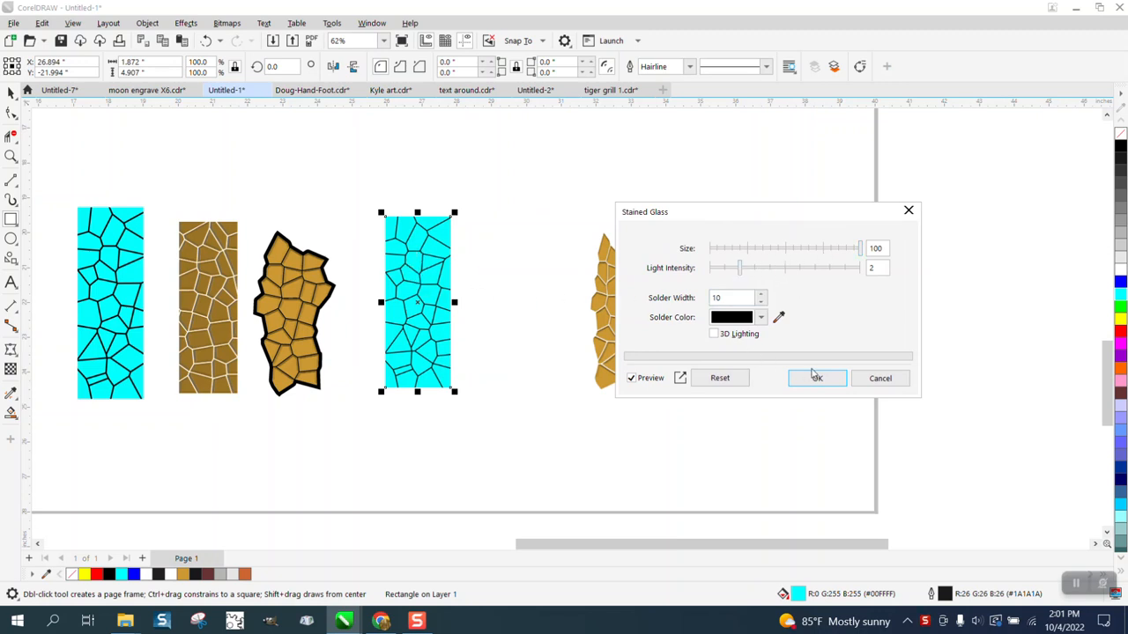
pyautogui.click(815, 378)
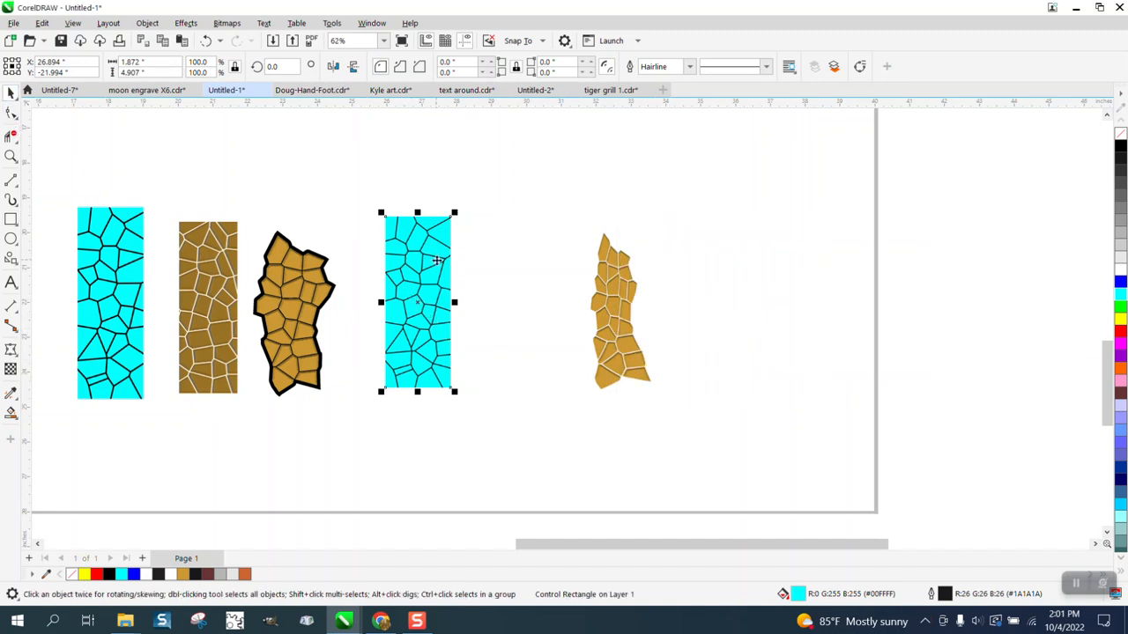
# - Convert the stained-glass rectangle into a bitmap
pyautogui.moveTo(417, 302); pyautogui.dragTo(490, 303)
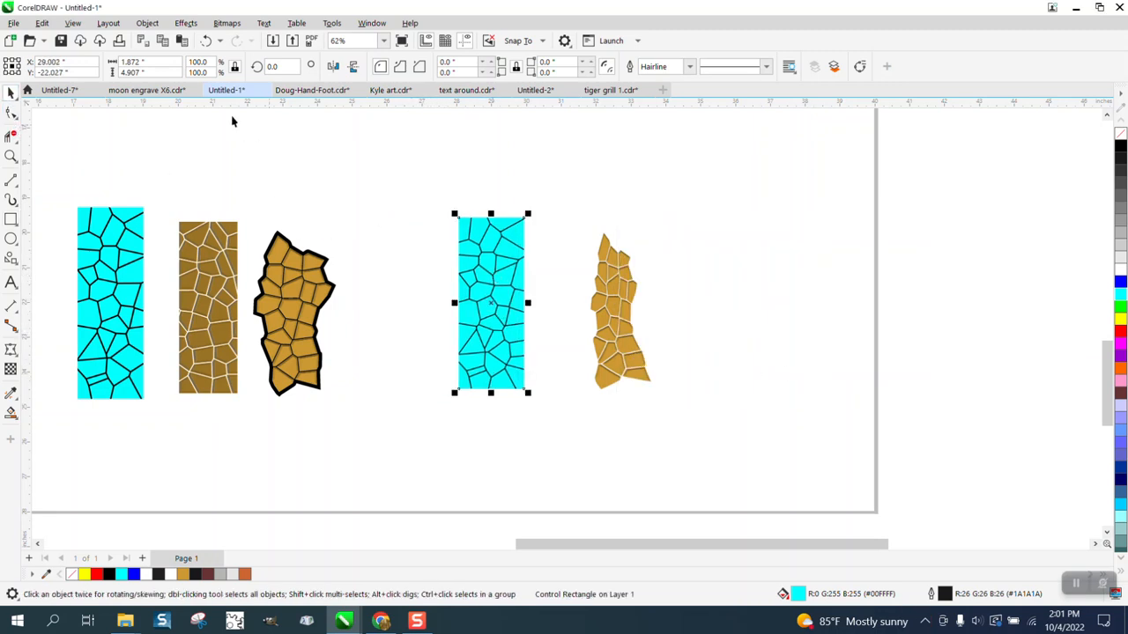
pyautogui.moveTo(490, 304); pyautogui.dragTo(418, 304)
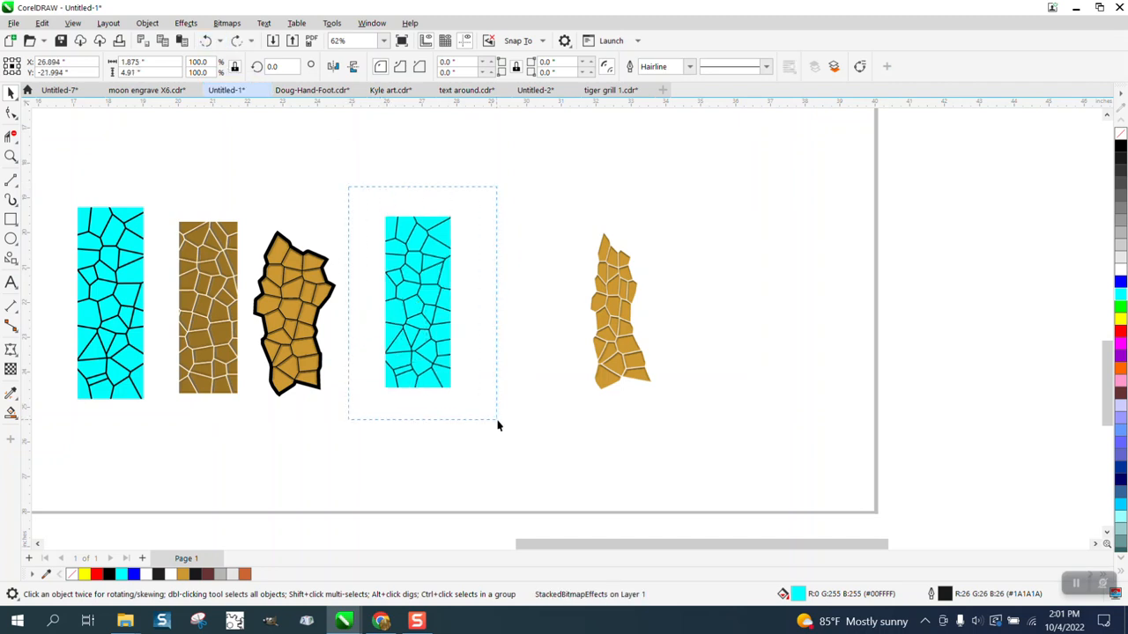
pyautogui.click(227, 23)
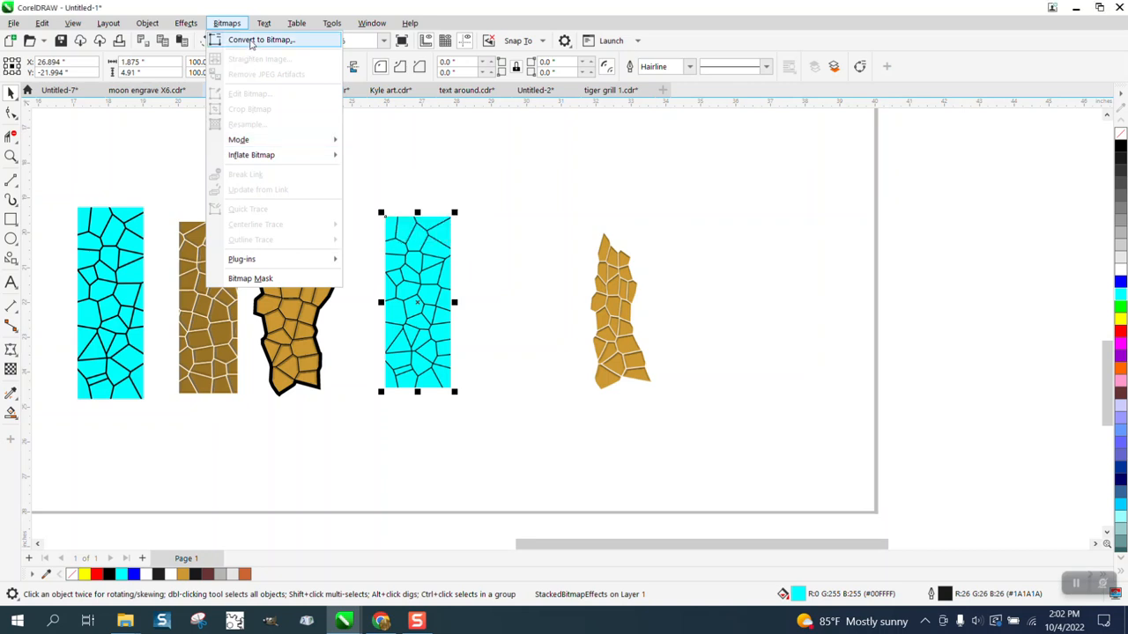
pyautogui.click(260, 39)
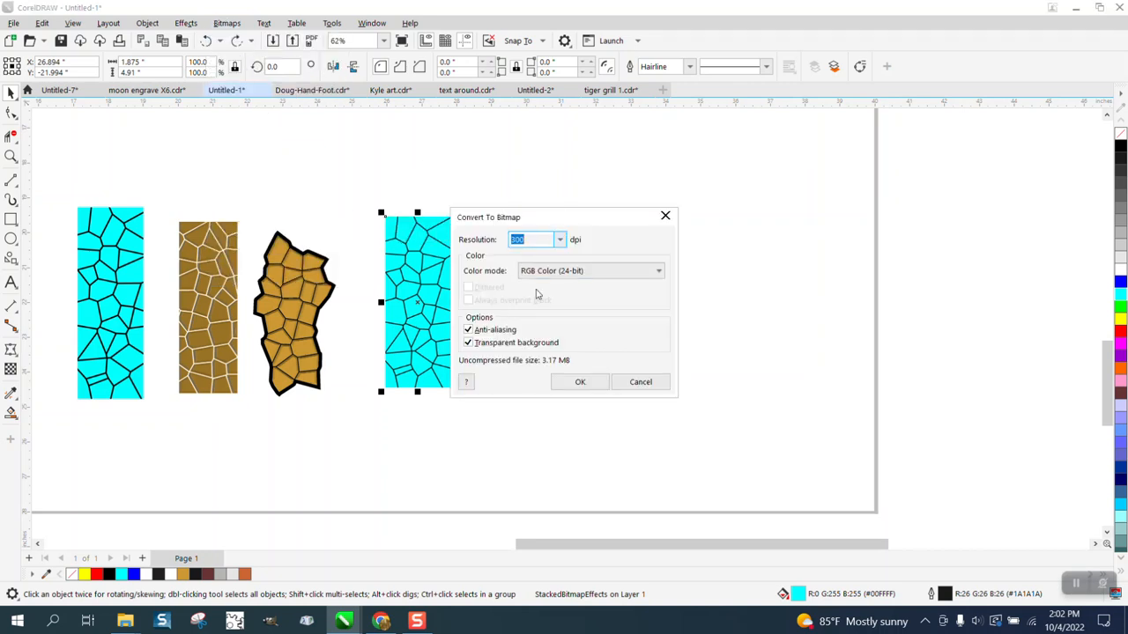
pyautogui.click(580, 381)
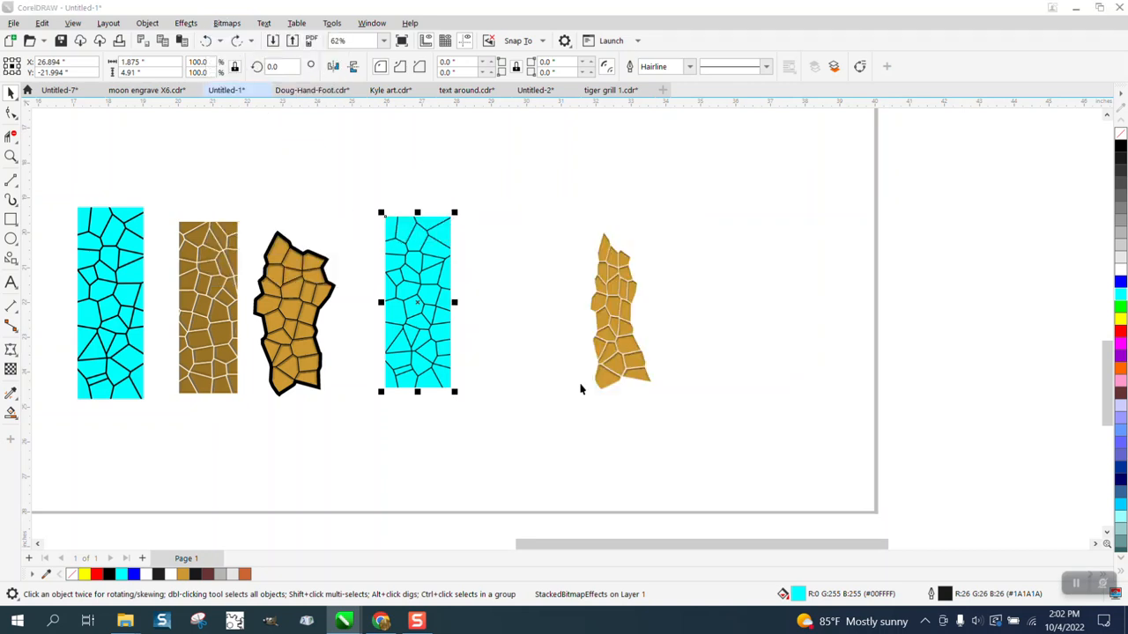
# - Trace the bitmap with PowerTRACE Outline Trace Clipart into 39 vector pieces
pyautogui.click(403, 66)
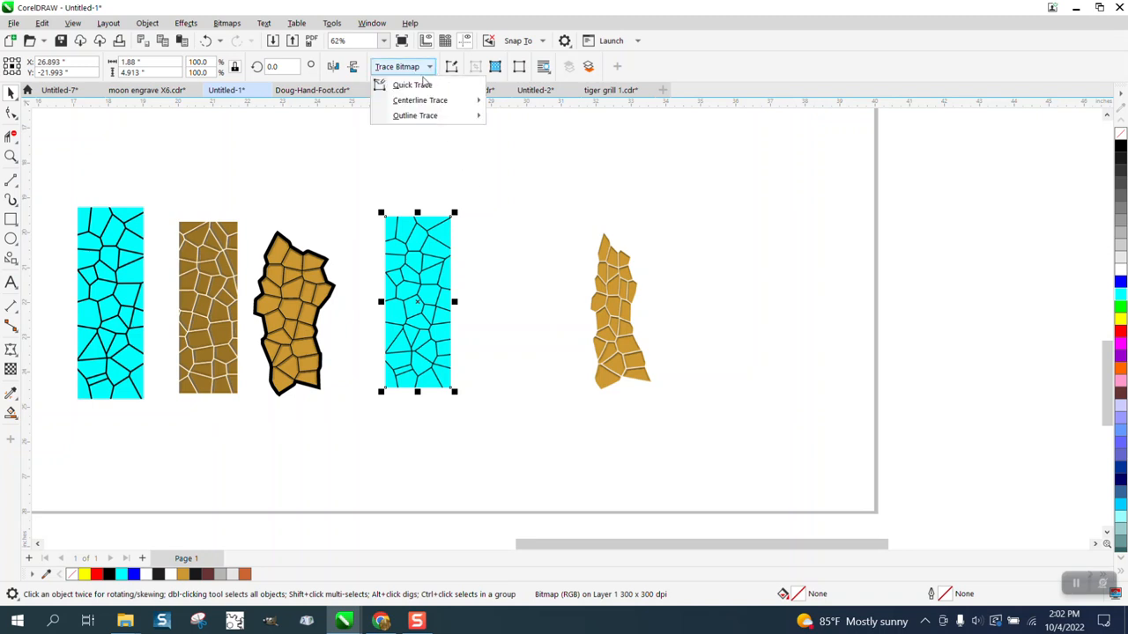
pyautogui.moveTo(414, 115)
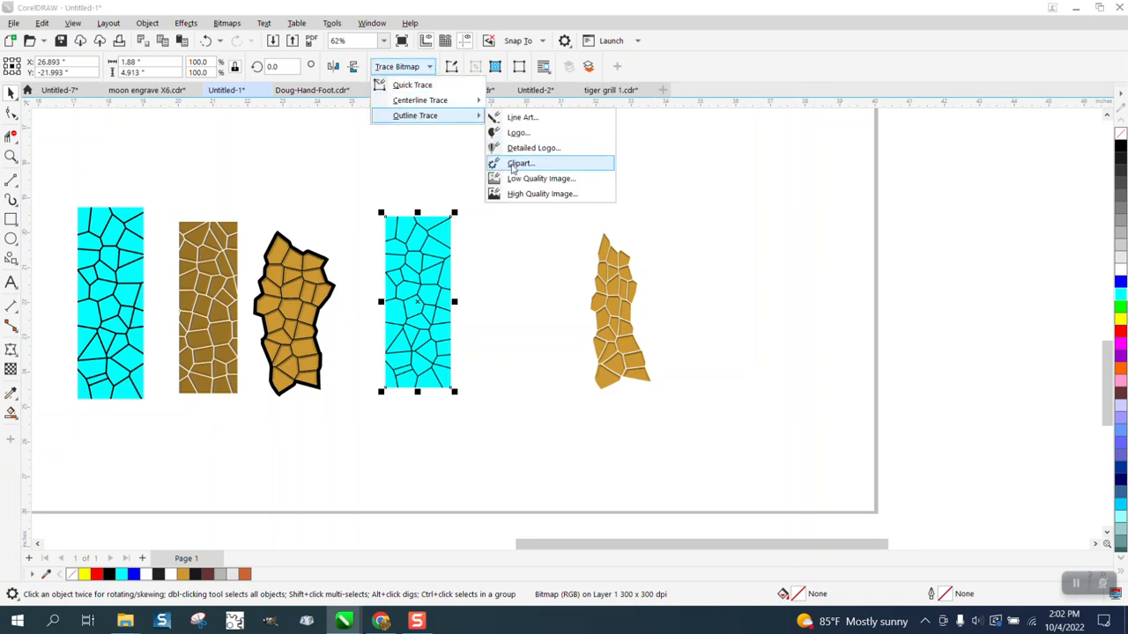
pyautogui.click(520, 162)
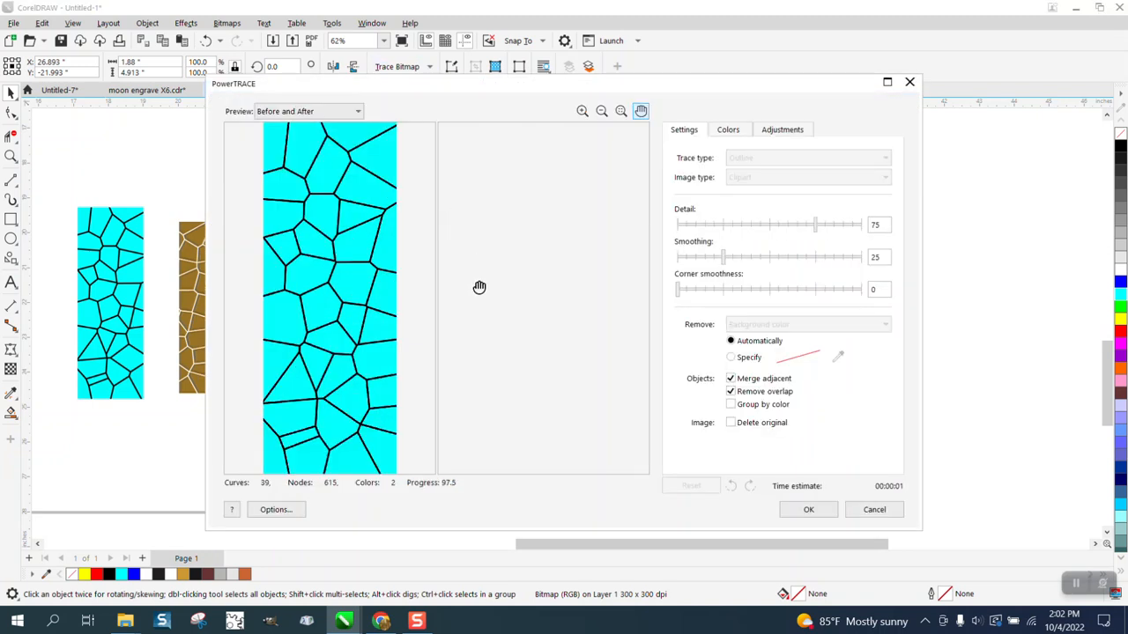
pyautogui.click(807, 509)
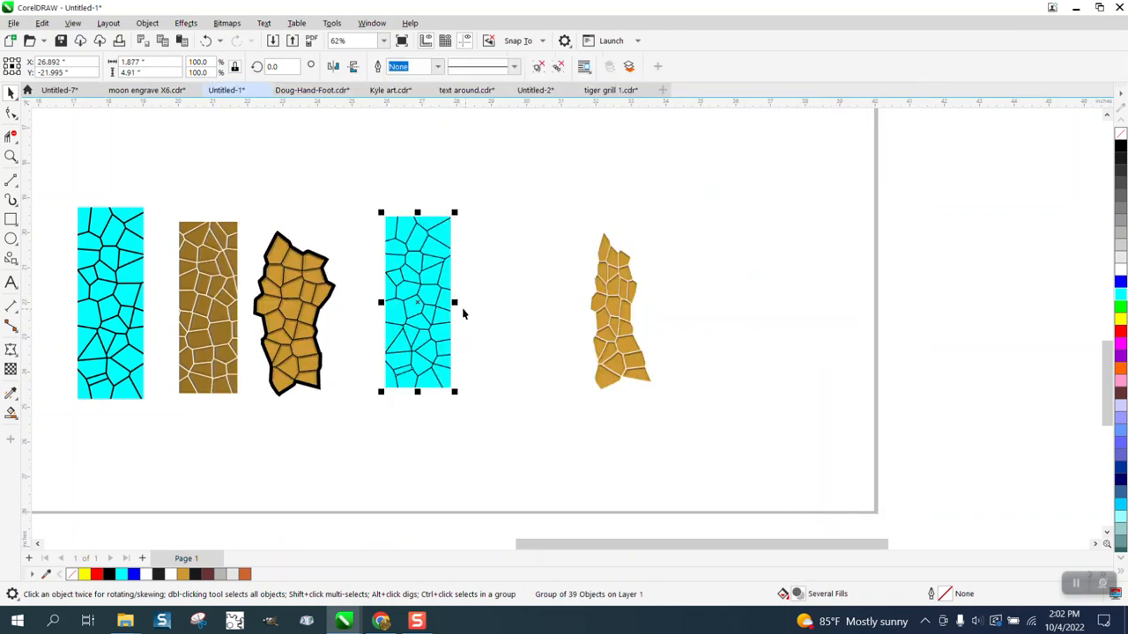
# - Move the traced 39-piece group to the right of the bitmap and zoom in
pyautogui.moveTo(417, 303); pyautogui.dragTo(506, 303)
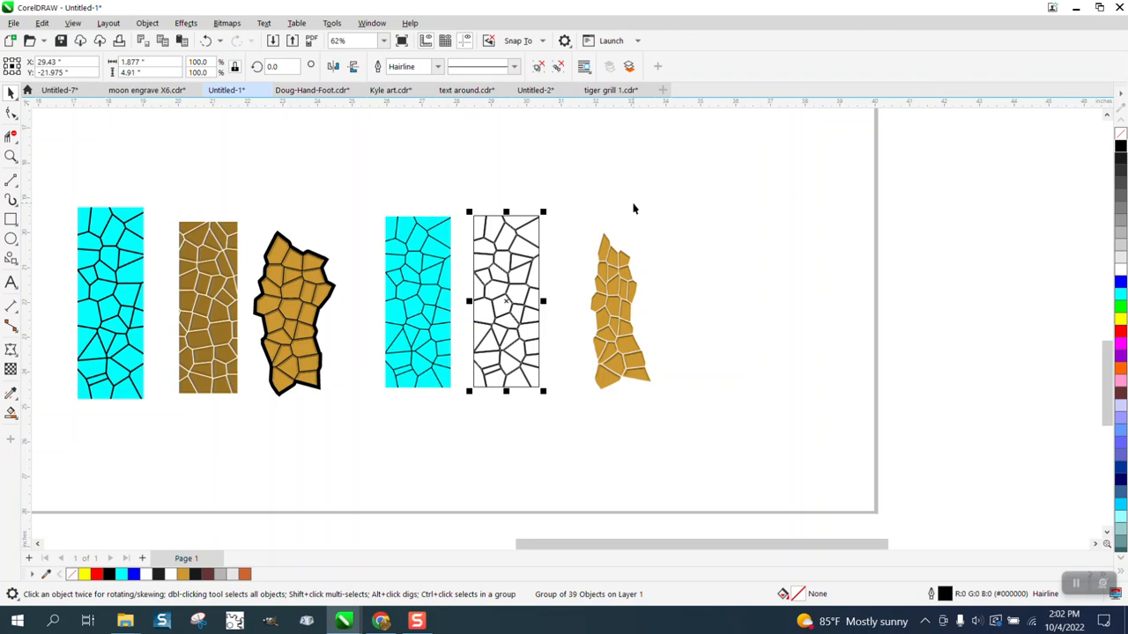
pyautogui.click(507, 301)
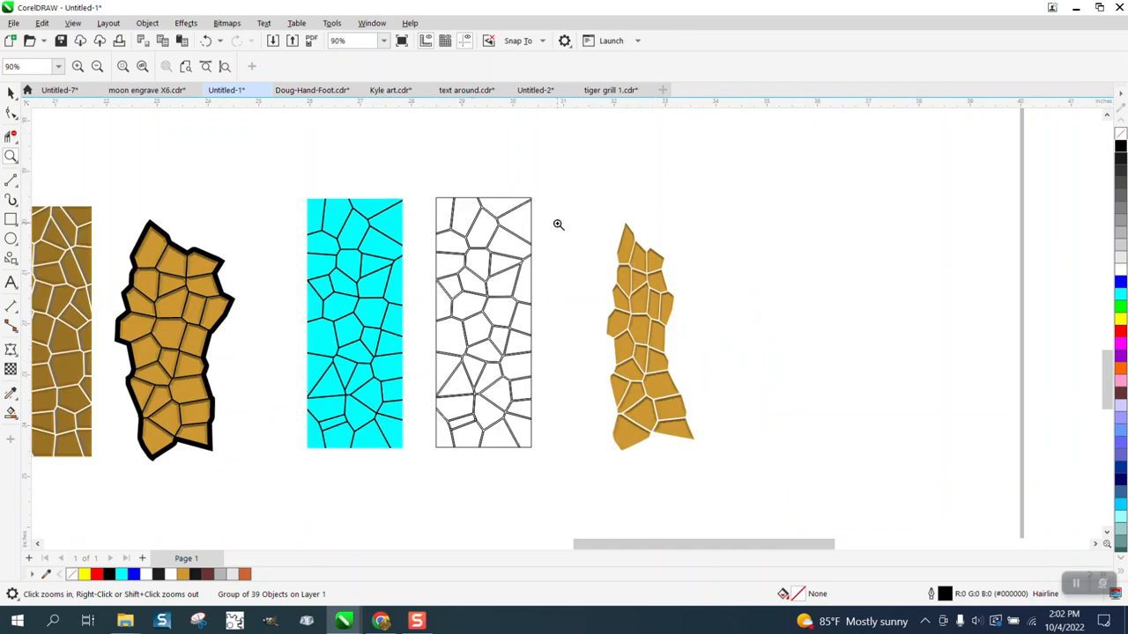
pyautogui.moveTo(428, 303)
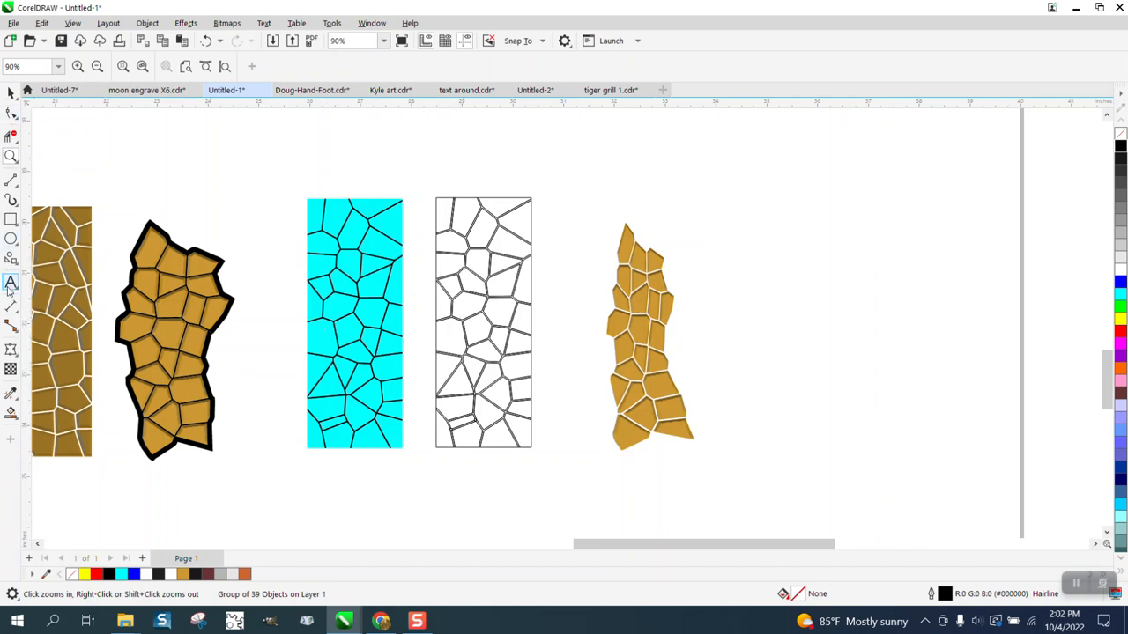
# - Warp the traced group's sides into gentle waves with the Envelope tool, then deselect
pyautogui.click(11, 350)
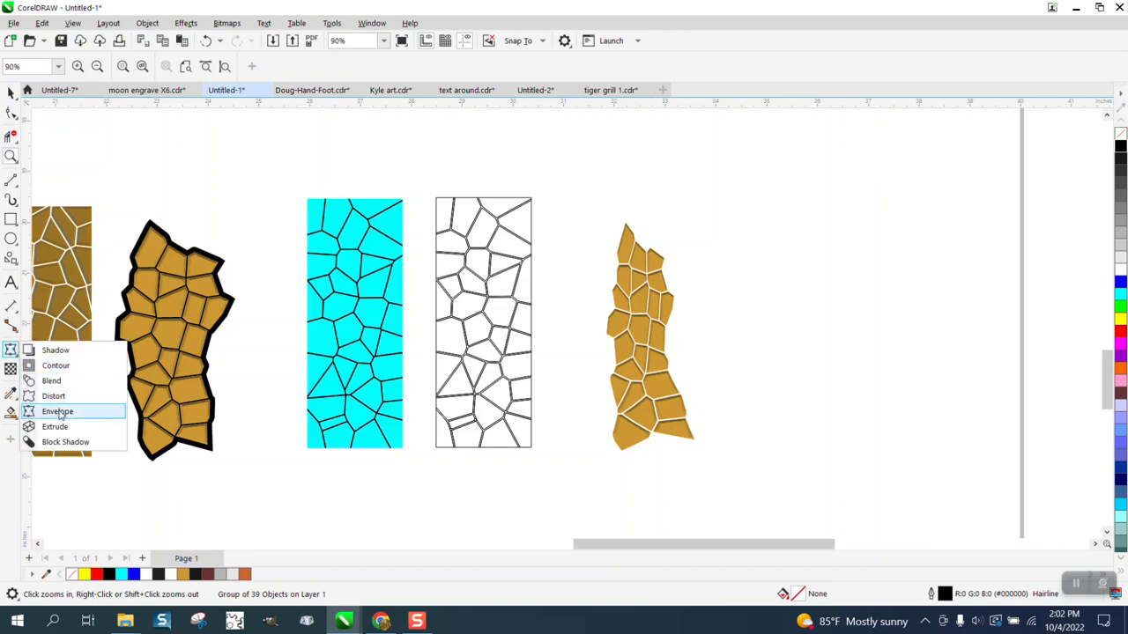
pyautogui.click(57, 412)
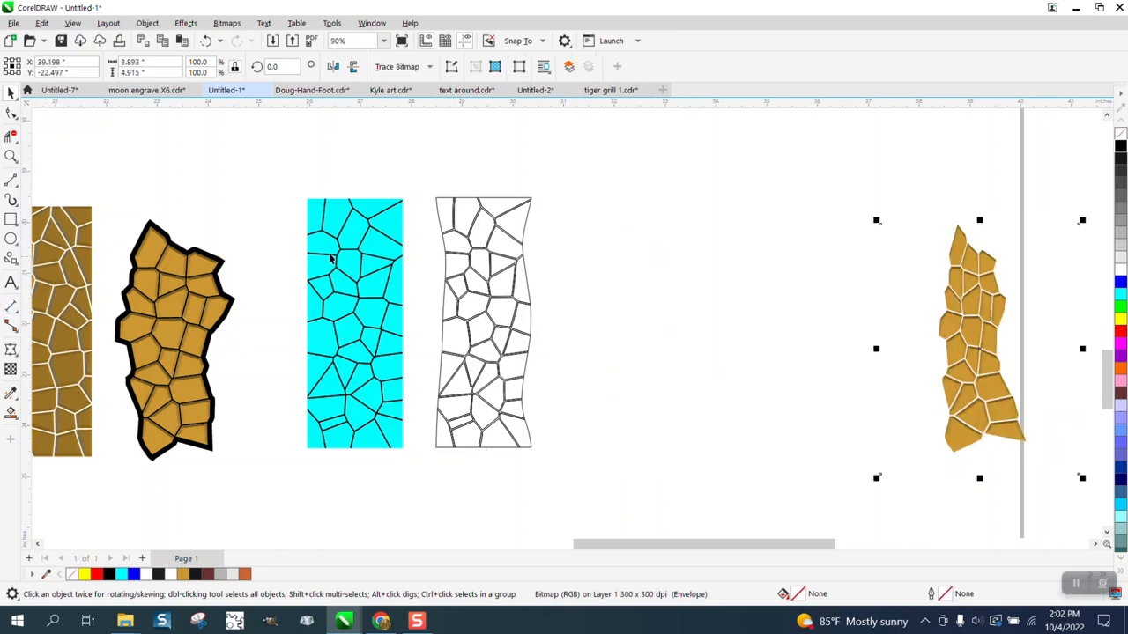
pyautogui.click(483, 322)
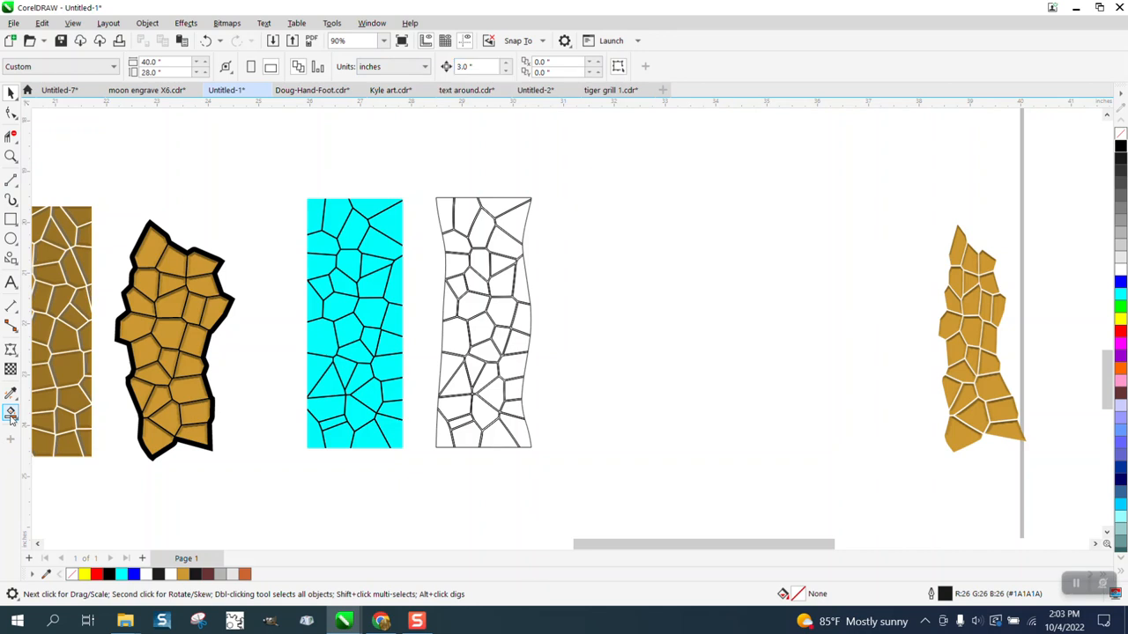
# - Switch to the Smart Fill tool to fill the path's enclosed regions
pyautogui.click(11, 413)
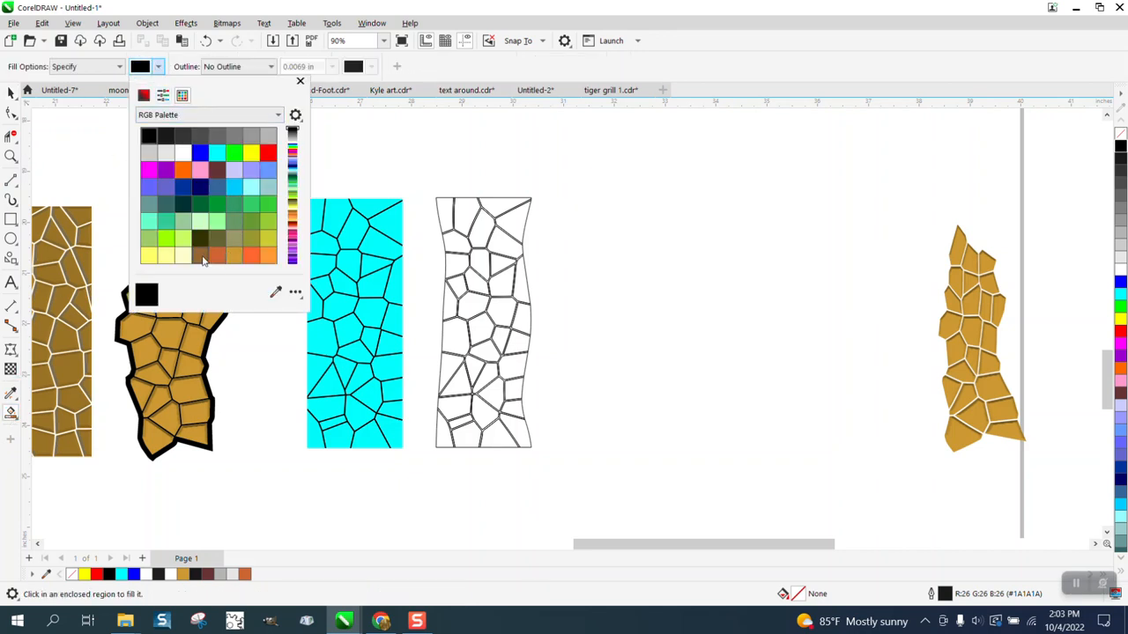
pyautogui.moveTo(234, 257)
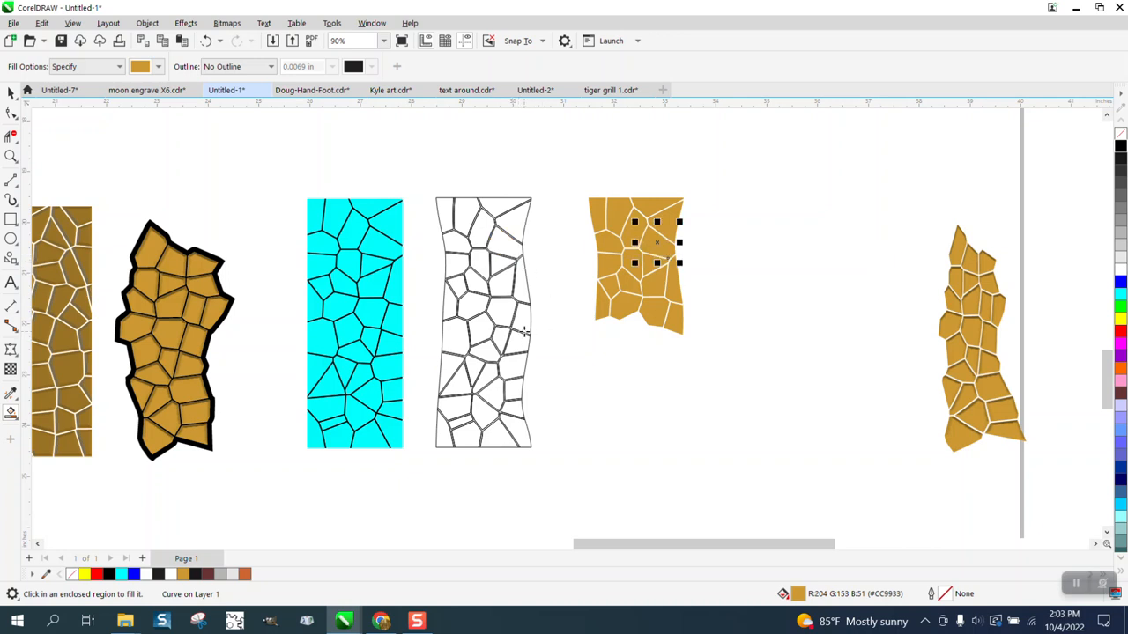
pyautogui.moveTo(505, 326)
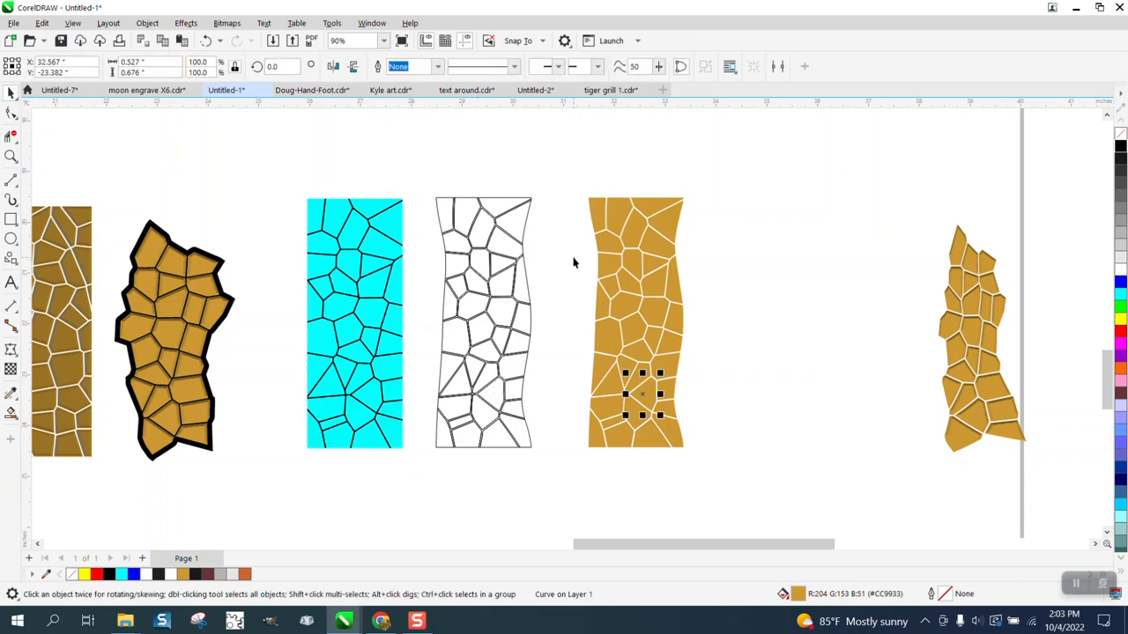
pyautogui.moveTo(24, 161)
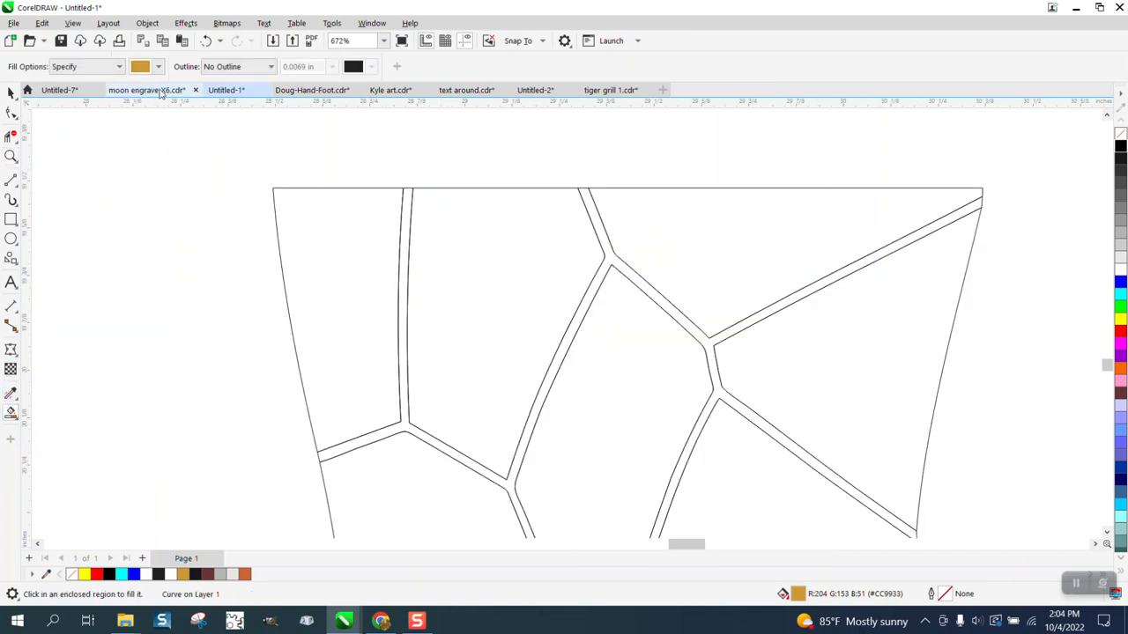
pyautogui.click(157, 66)
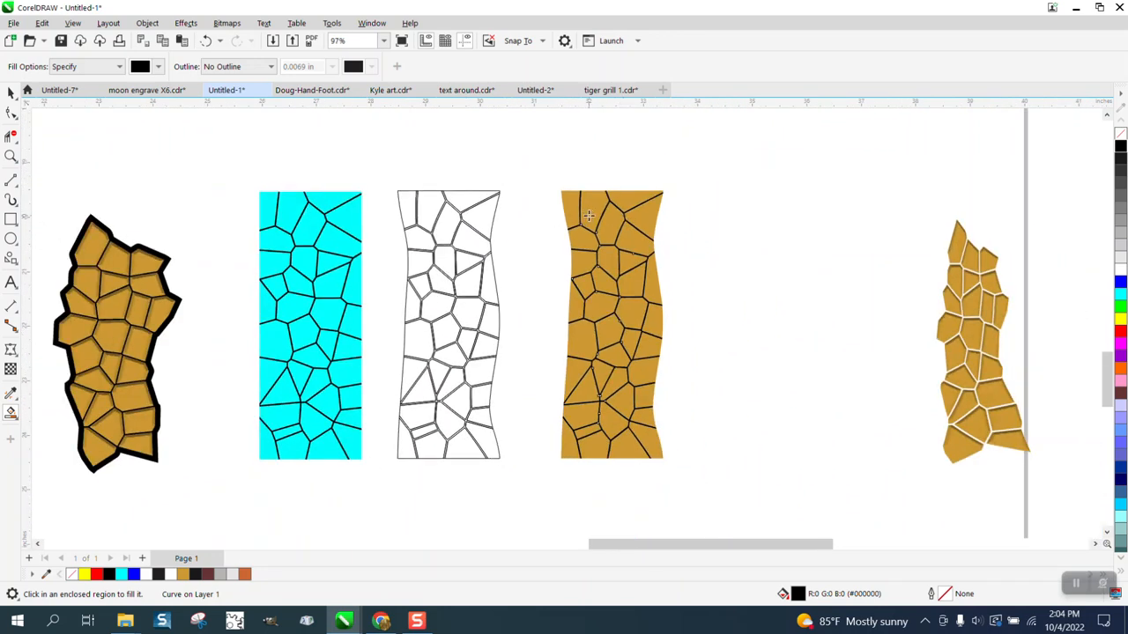
pyautogui.moveTo(268, 329)
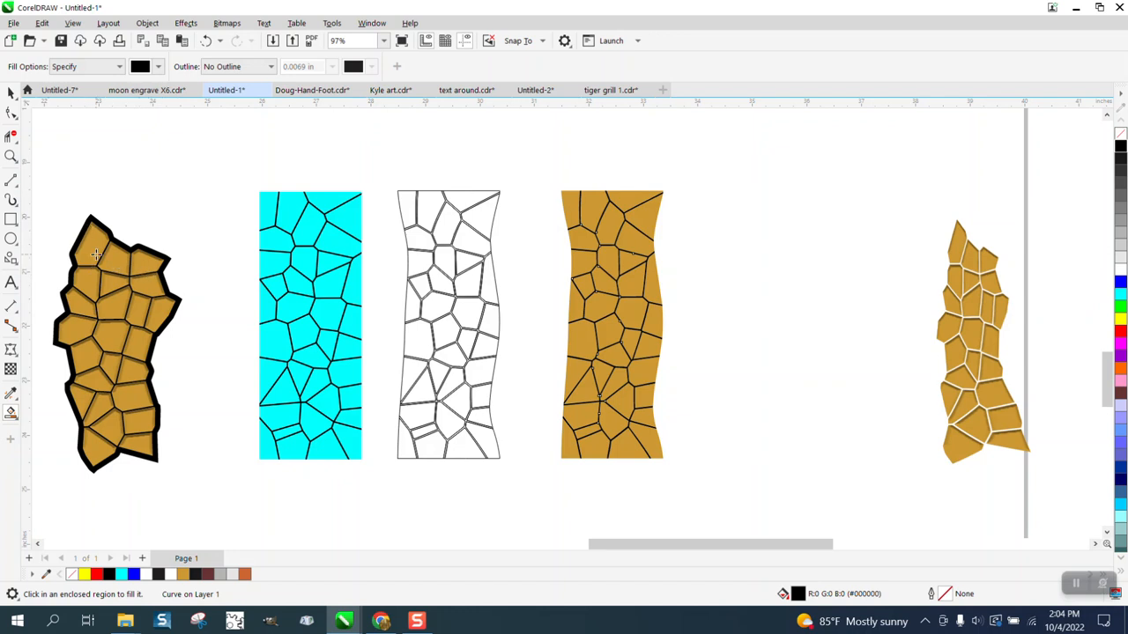
pyautogui.moveTo(636, 254)
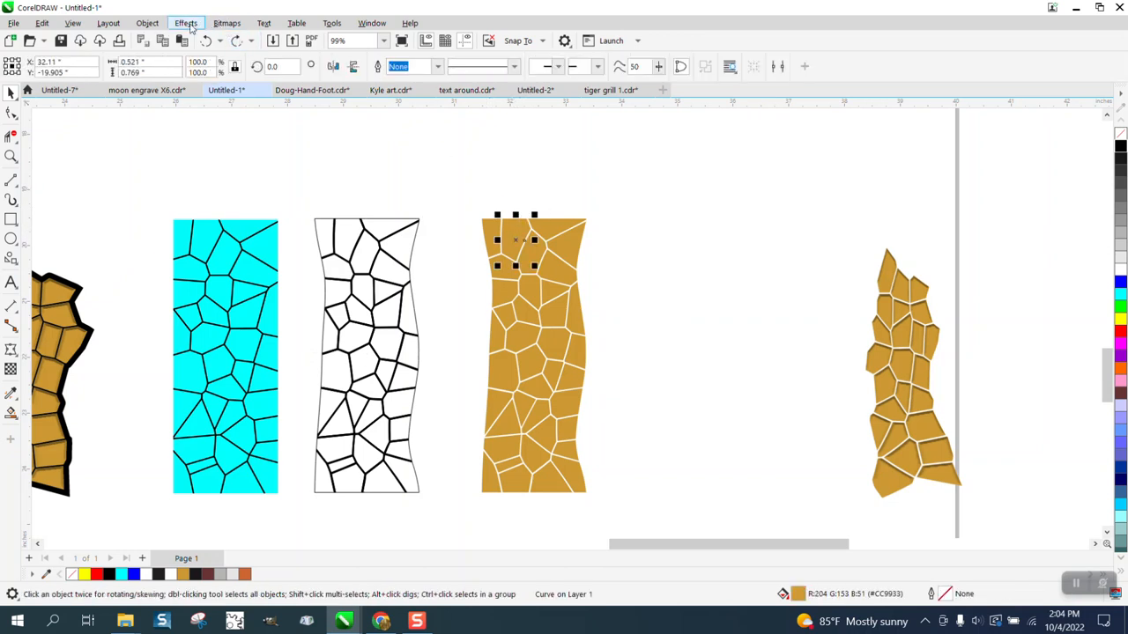
# - Apply a soft-edge bevel at 0.02 in distance to the top-left stone
pyautogui.click(185, 23)
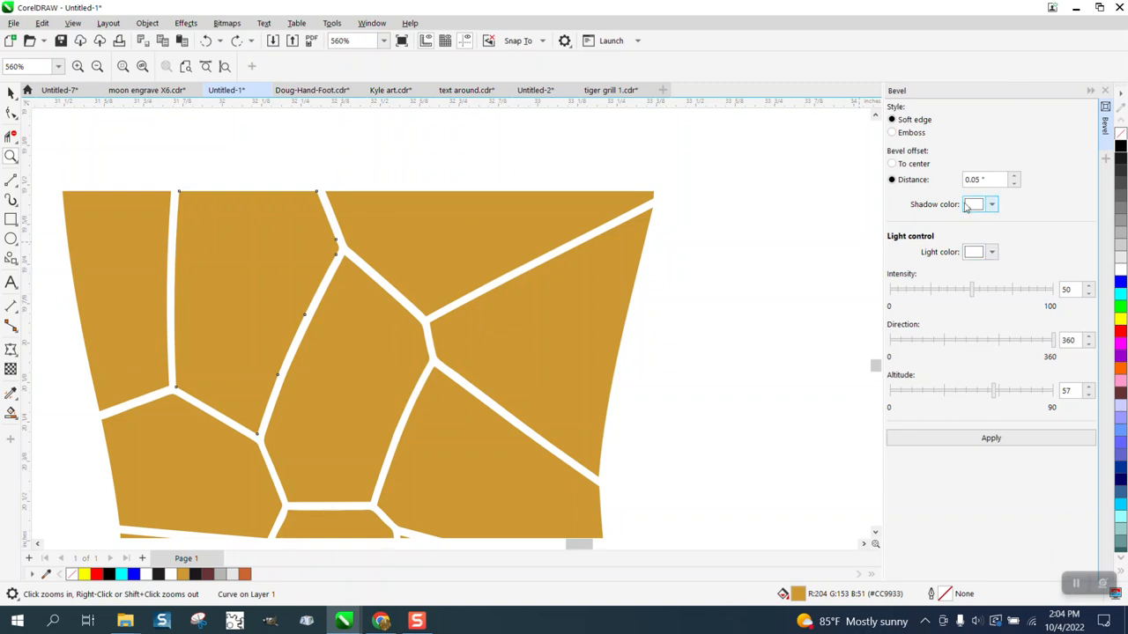
pyautogui.click(891, 164)
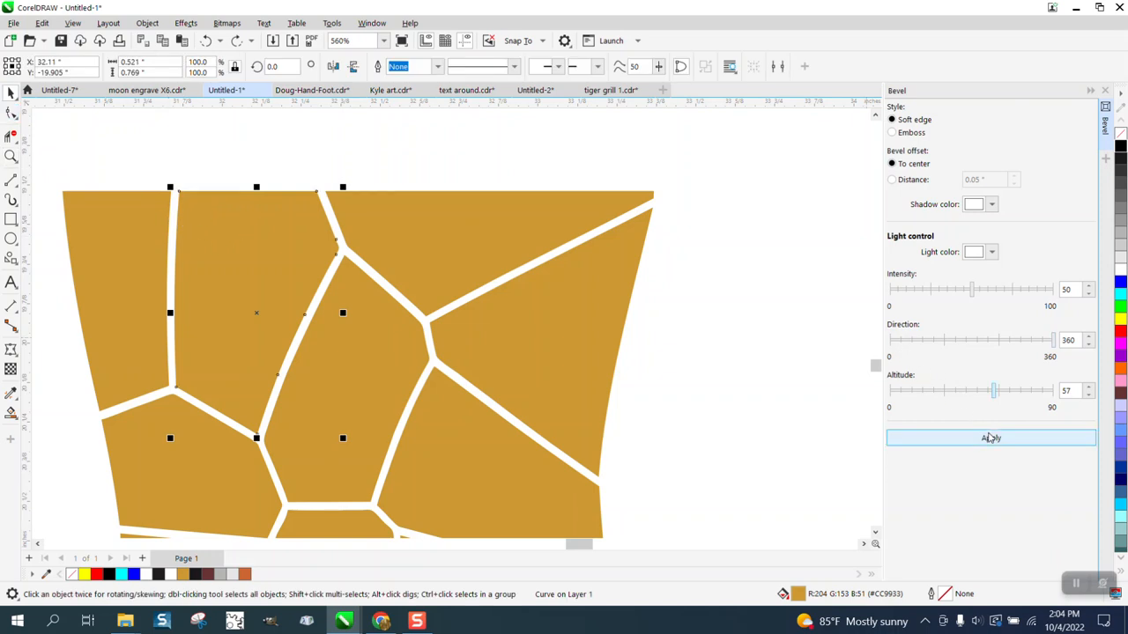
pyautogui.click(990, 438)
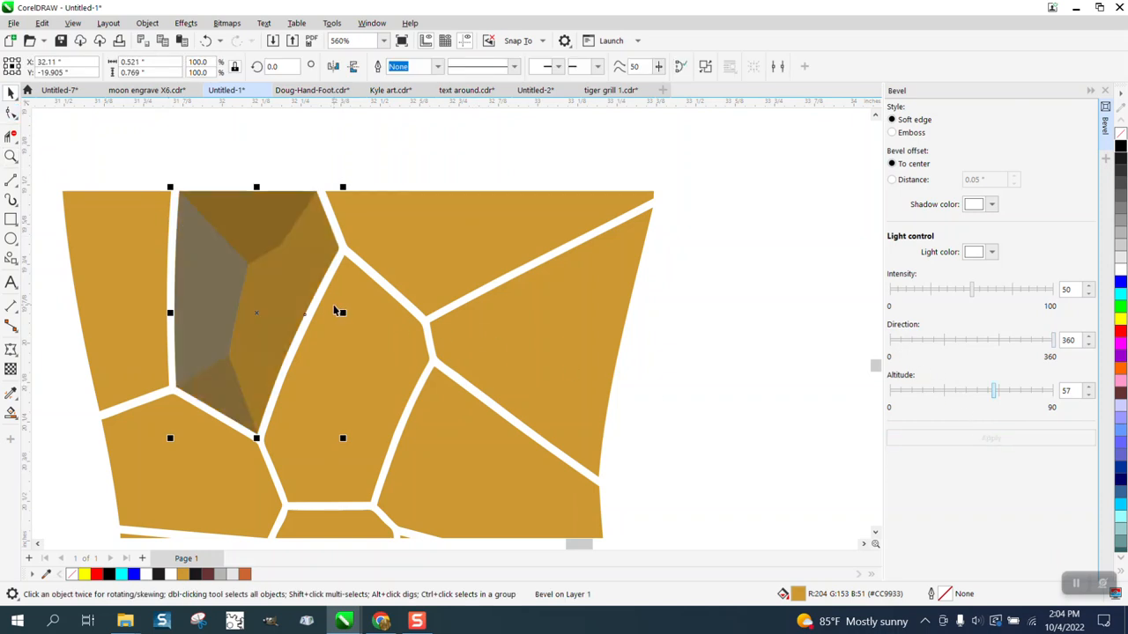
pyautogui.moveTo(294, 314)
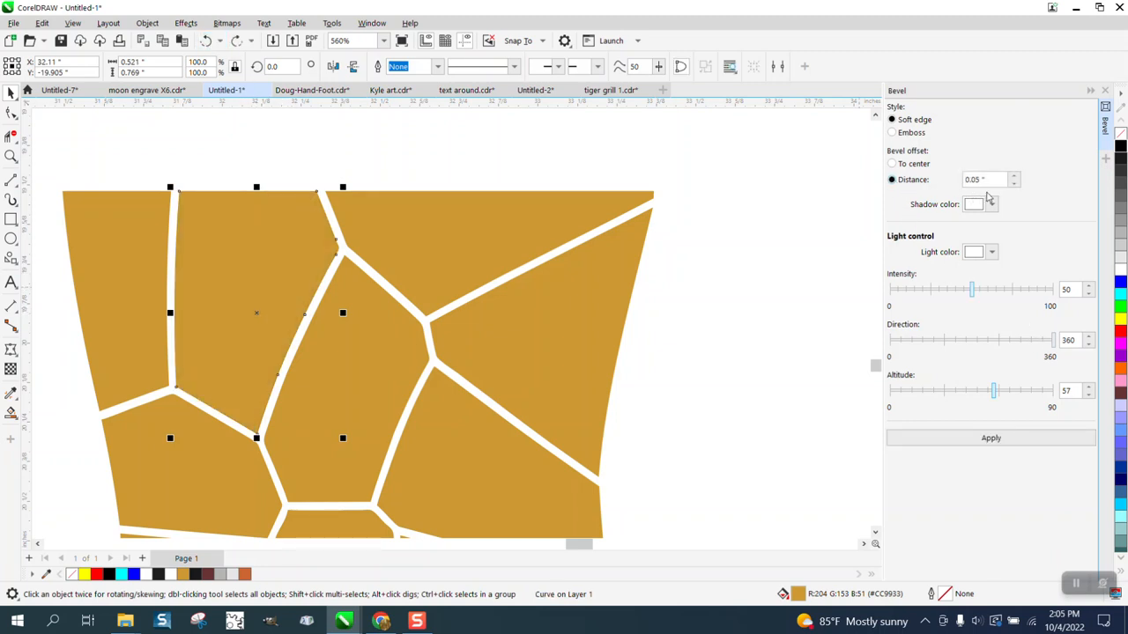
pyautogui.click(982, 180)
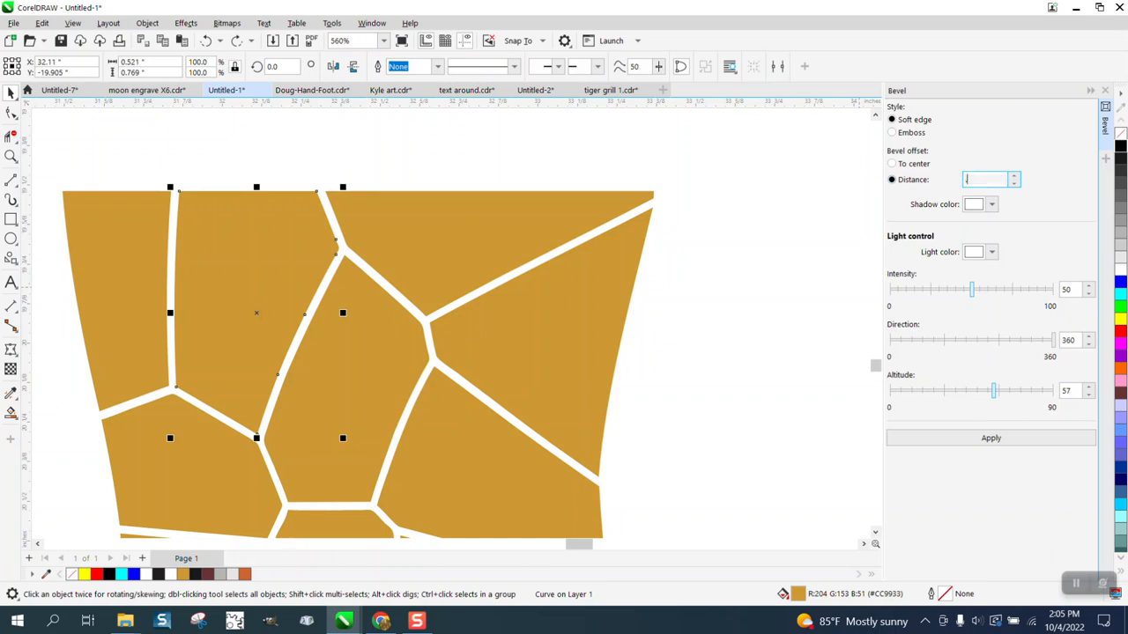
pyautogui.click(990, 438)
pyautogui.write('.02')
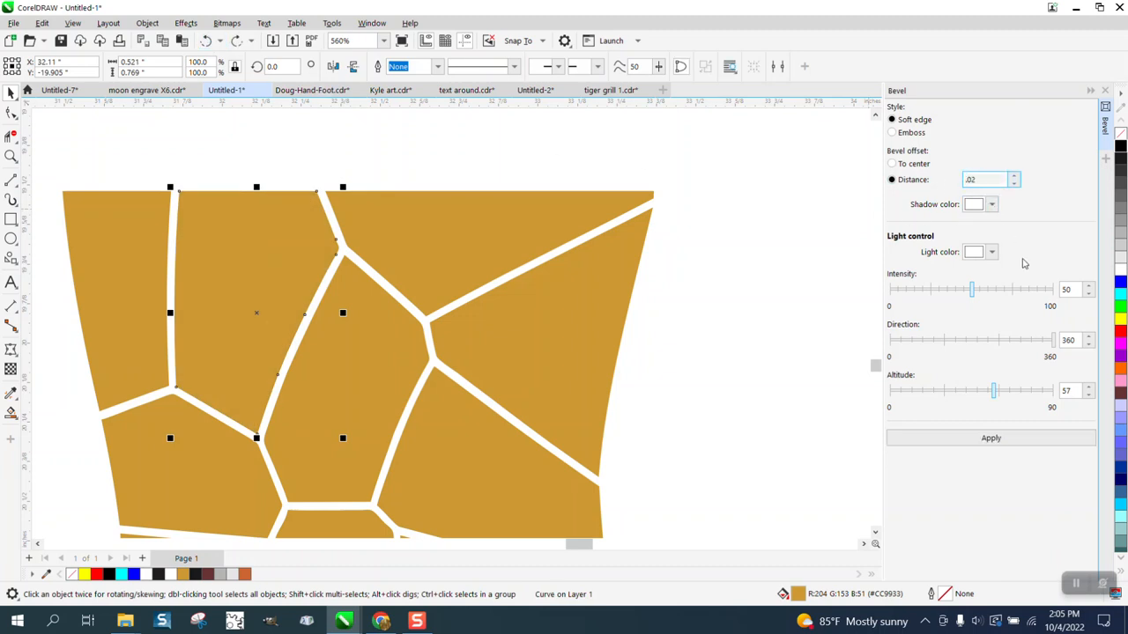
pyautogui.click(990, 438)
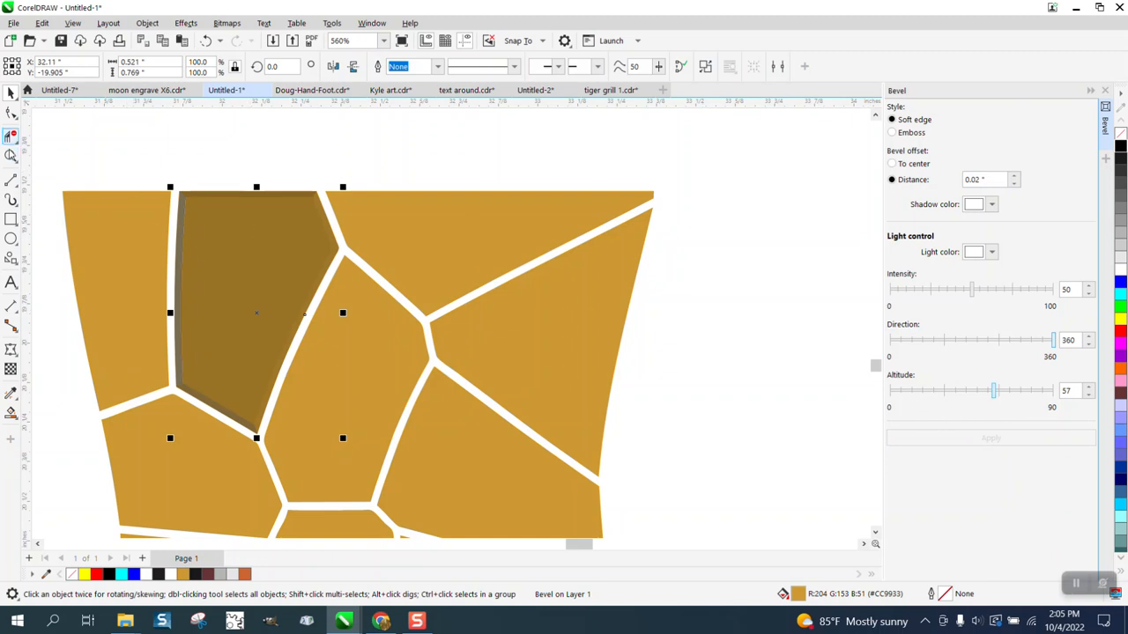
pyautogui.click(385, 206)
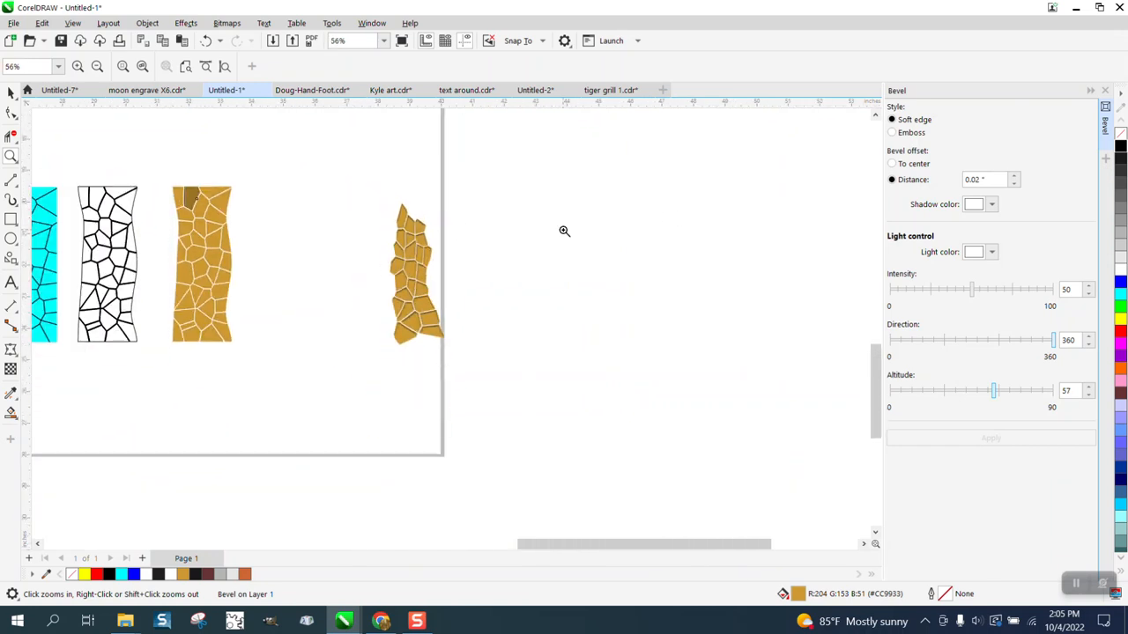
# - Drag three stones off the path's right edge so they scatter loose
pyautogui.click(411, 273)
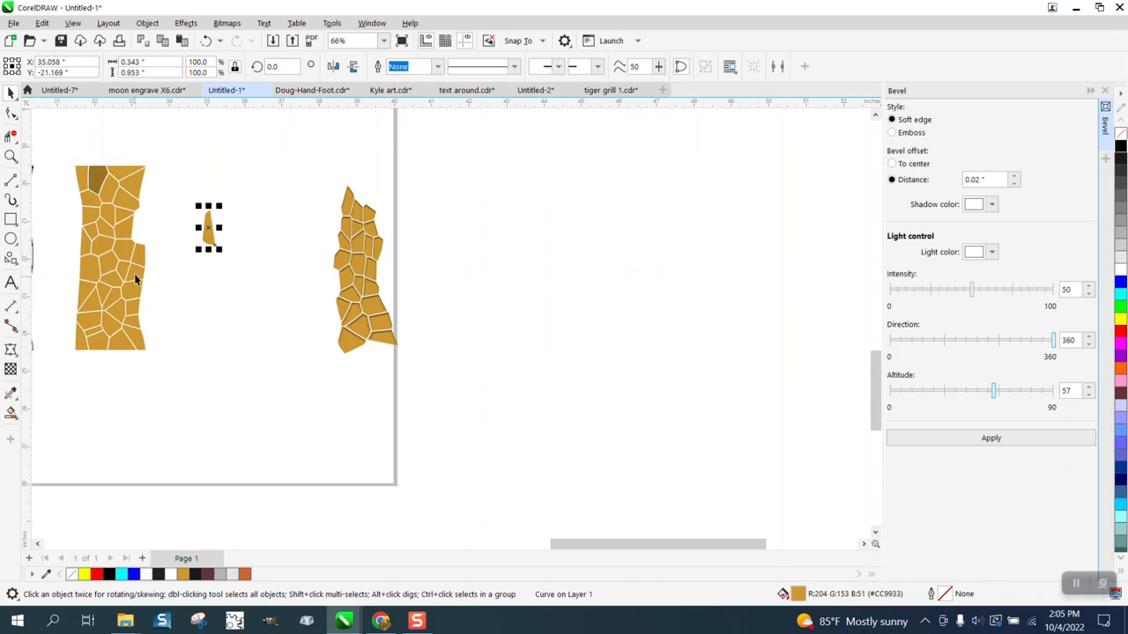
pyautogui.moveTo(209, 227); pyautogui.dragTo(194, 277)
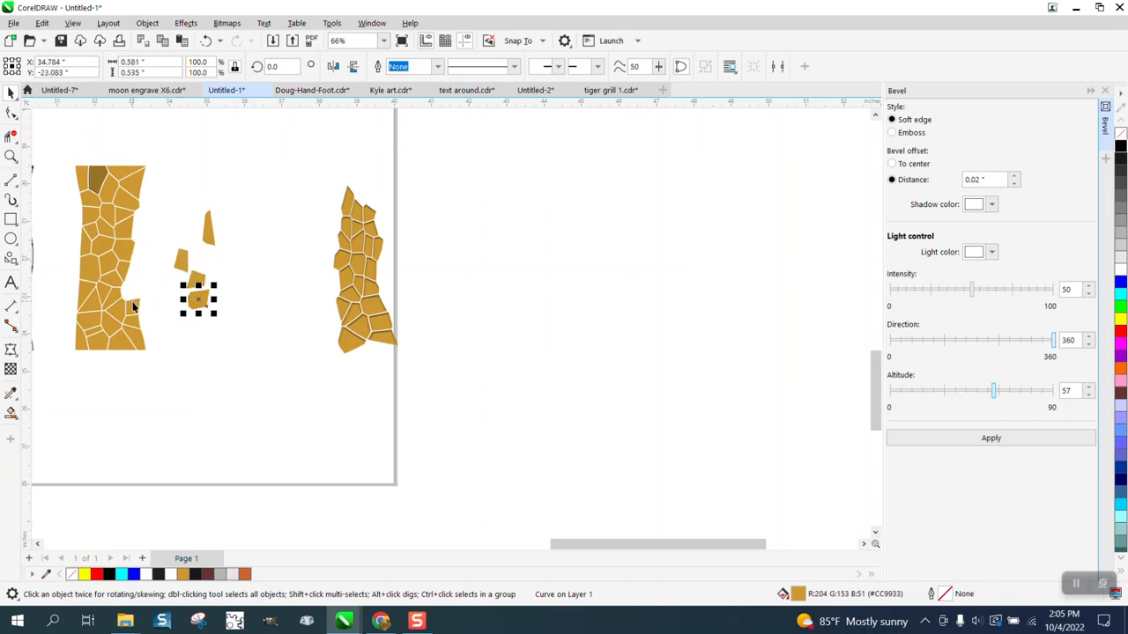
pyautogui.moveTo(198, 300); pyautogui.dragTo(221, 348)
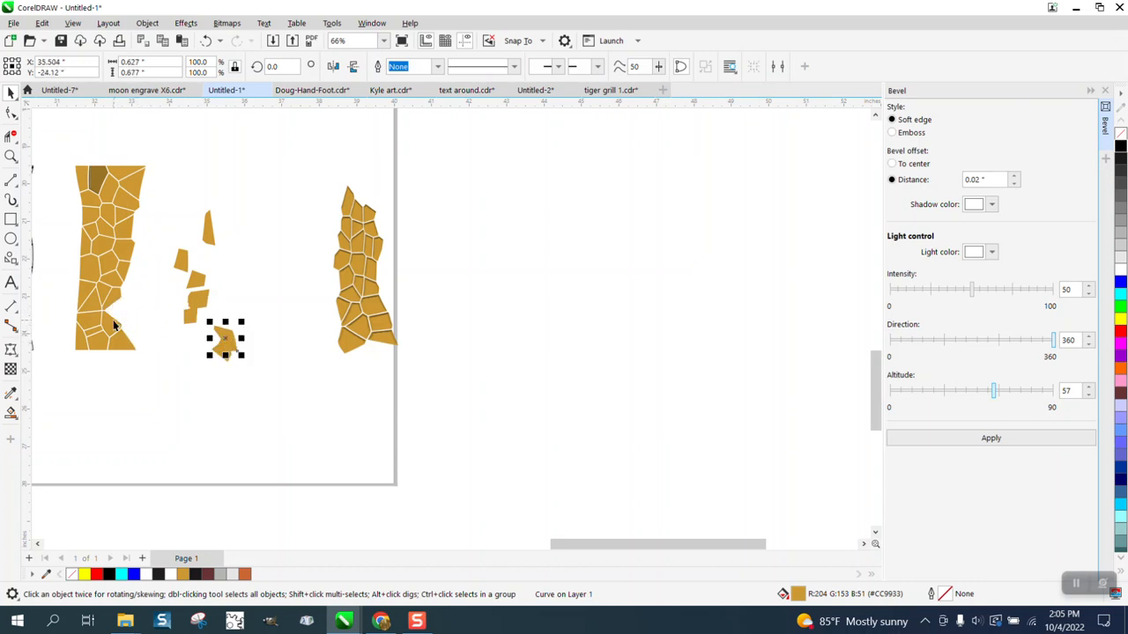
pyautogui.moveTo(225, 339); pyautogui.dragTo(200, 359)
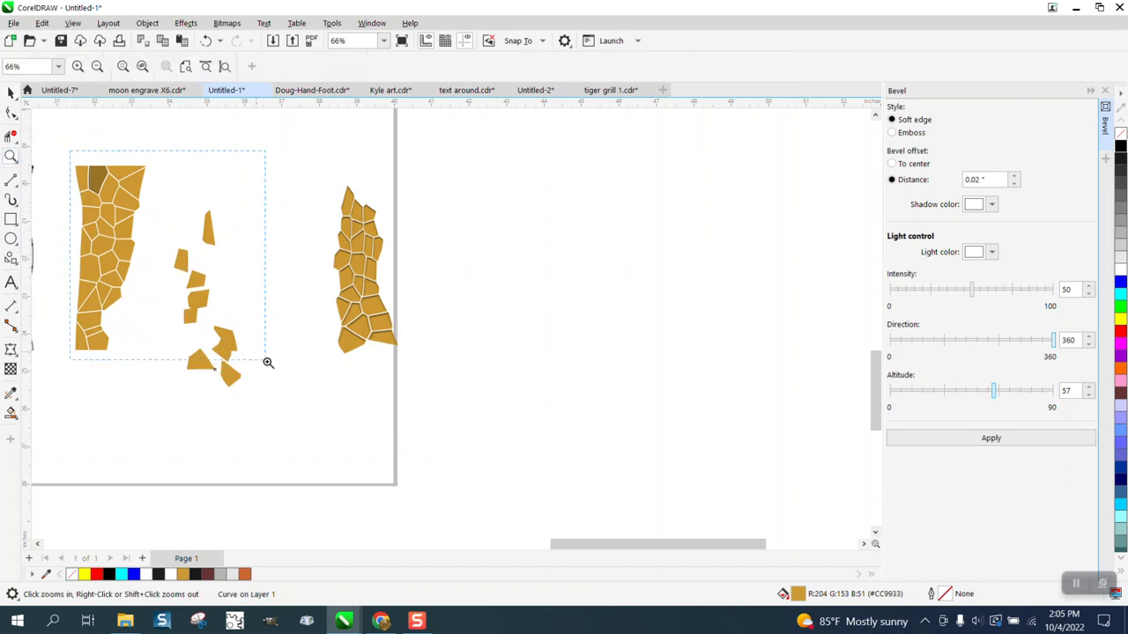
pyautogui.click(268, 362)
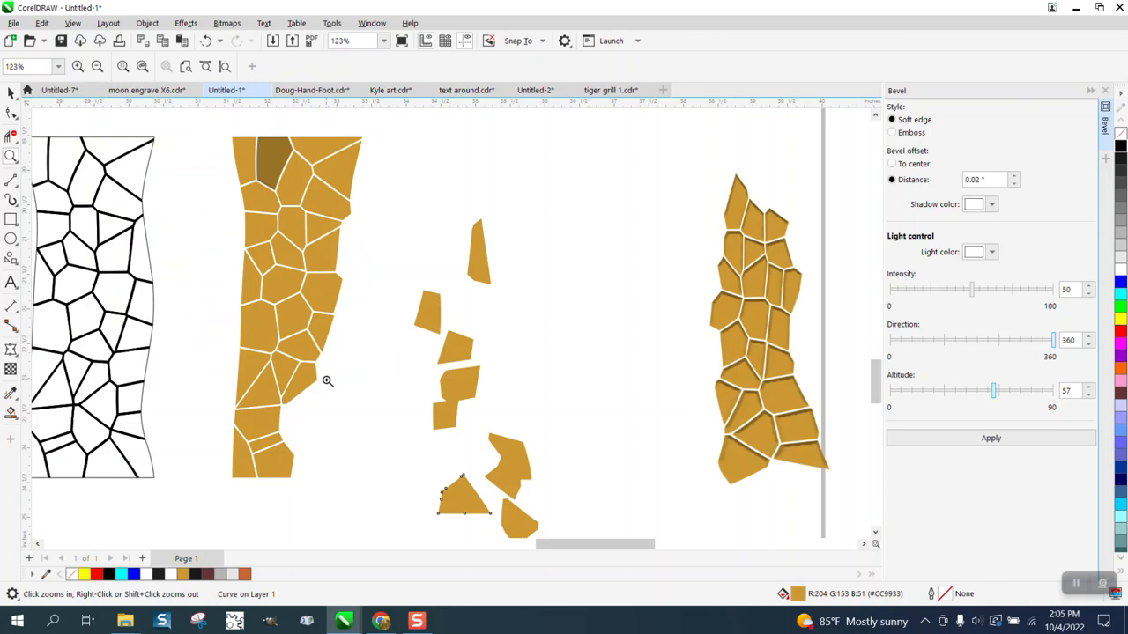